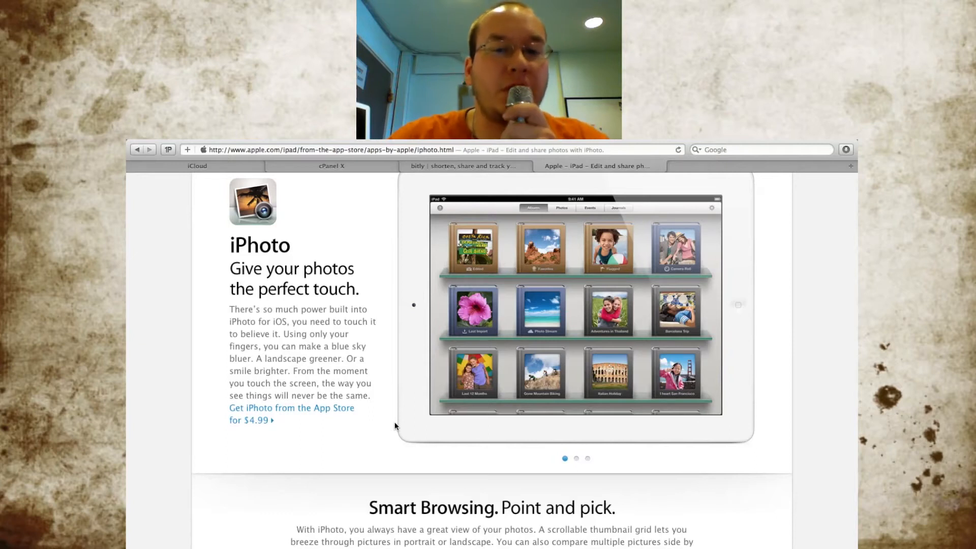
Step: Advance the iPhoto showcase past the shelf and brushes slides to the journal example
click(576, 459)
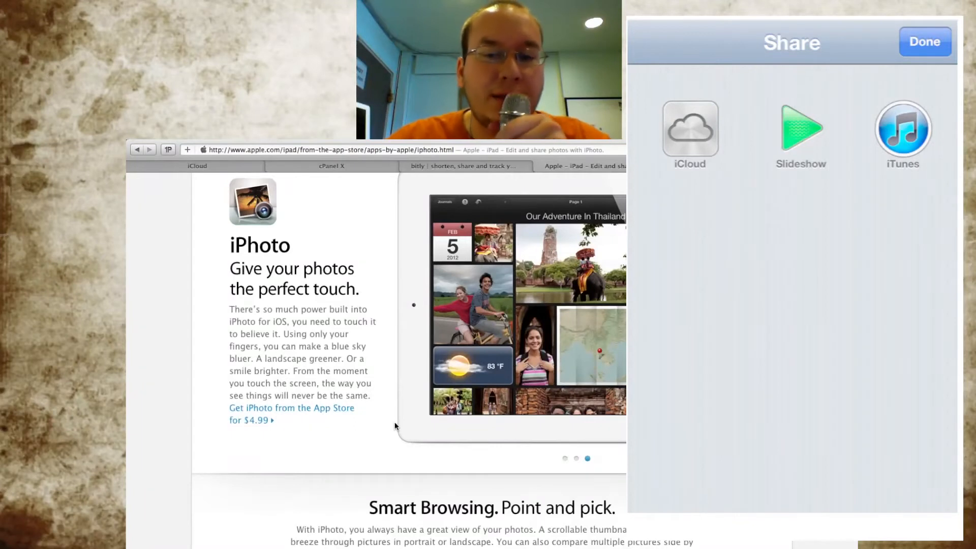
click(689, 131)
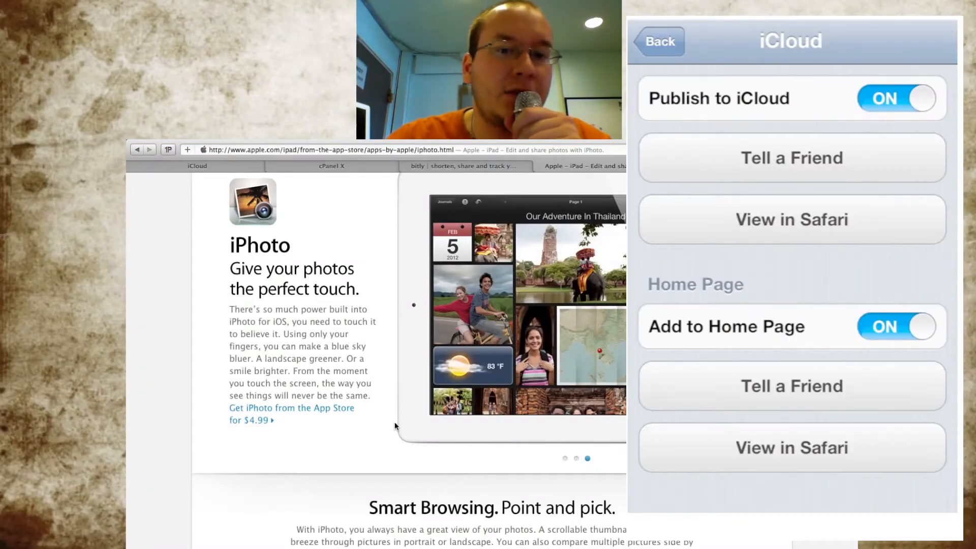
click(791, 158)
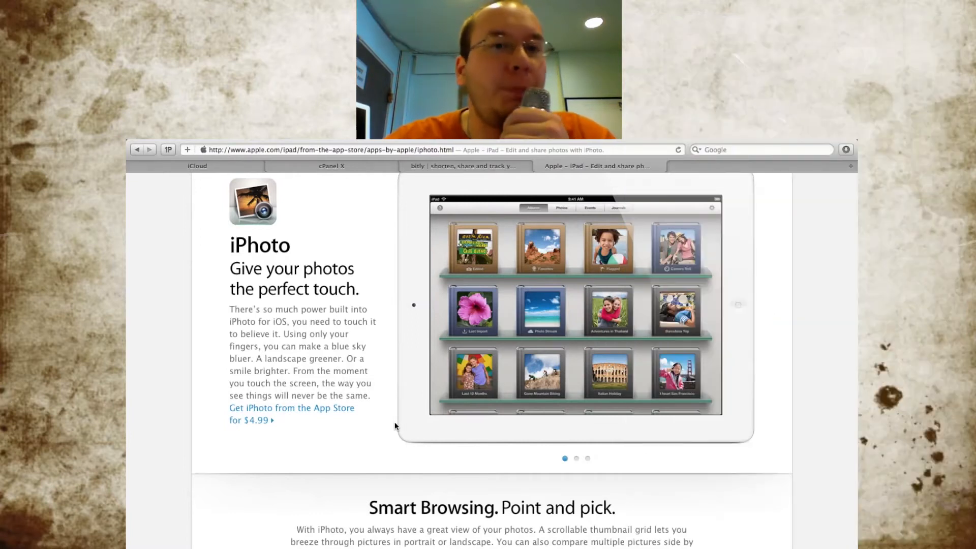
click(575, 458)
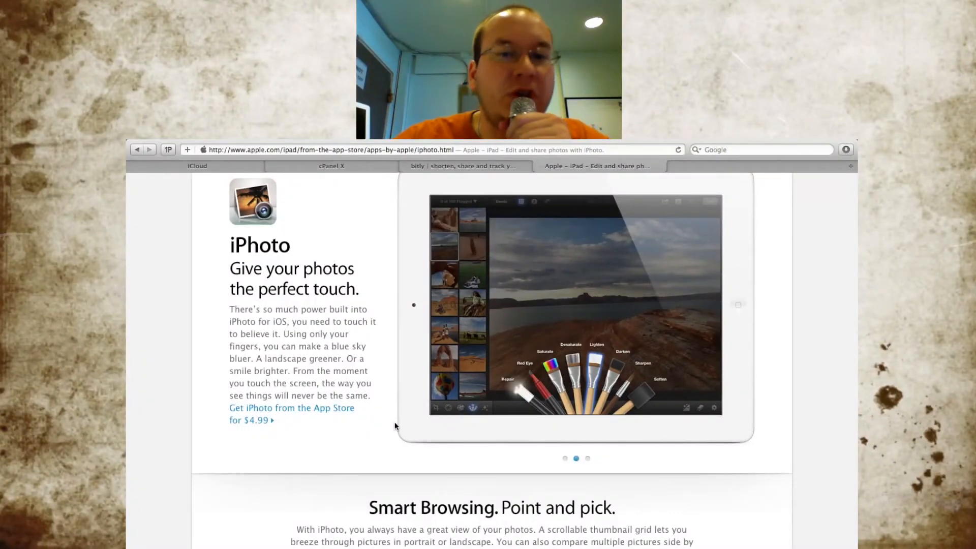
click(586, 458)
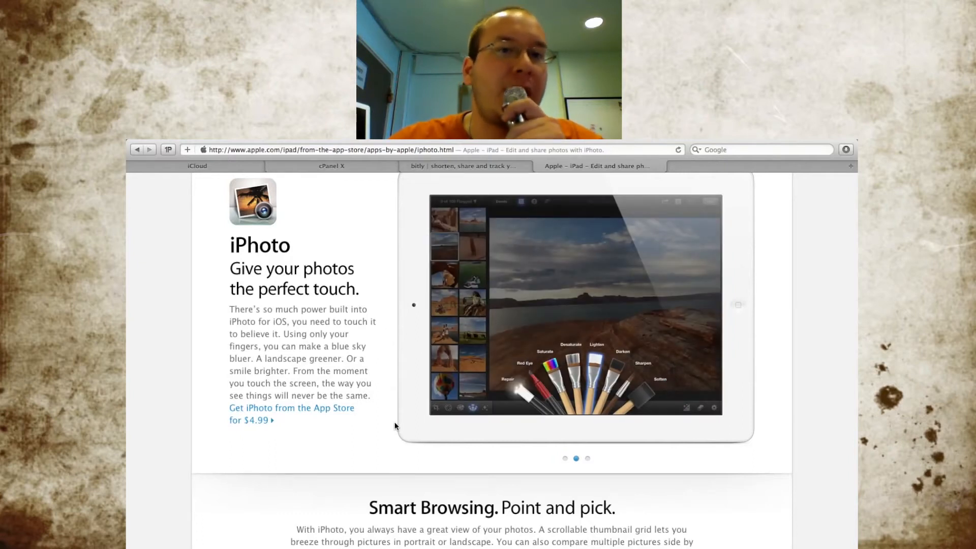
click(586, 459)
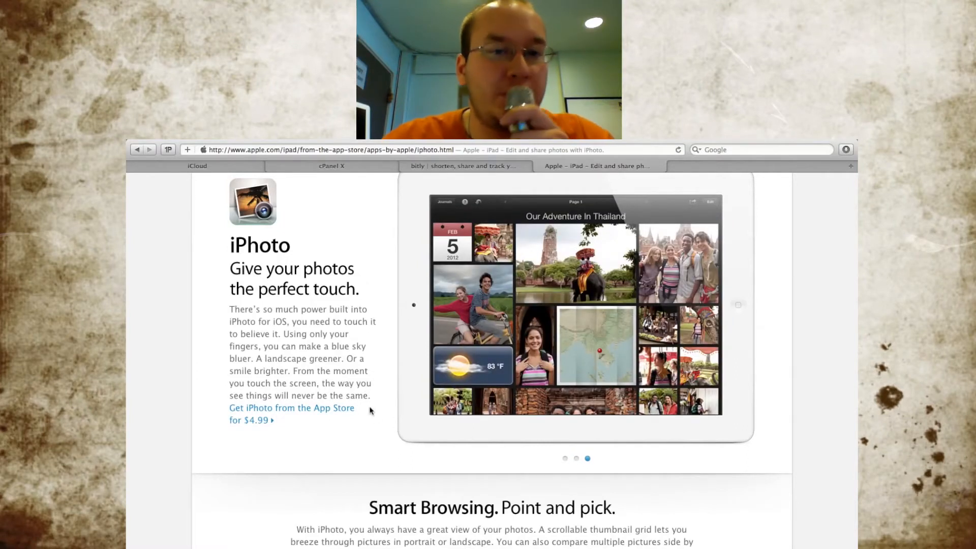
Step: Scroll the iPhoto page down to the Photo Journals section
scroll(down, 3)
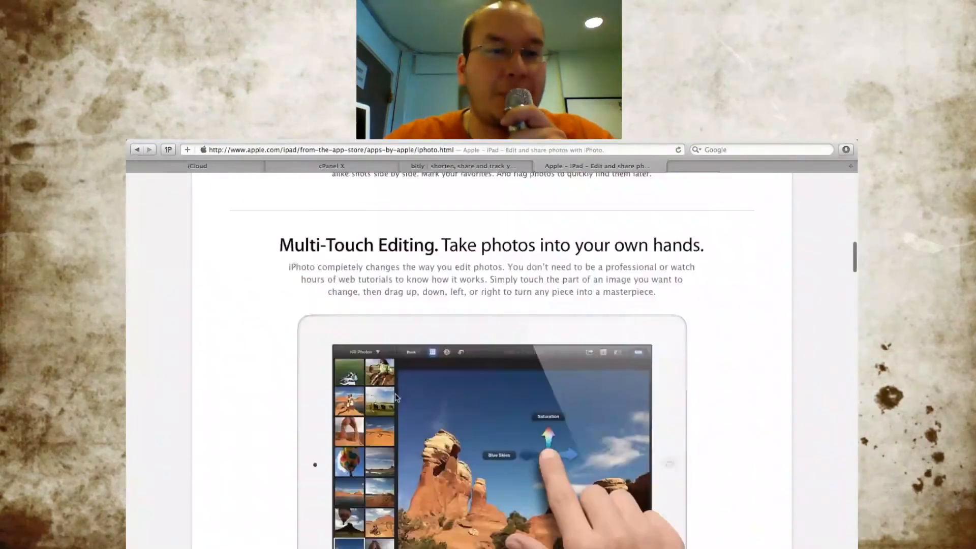
scroll(down, 3)
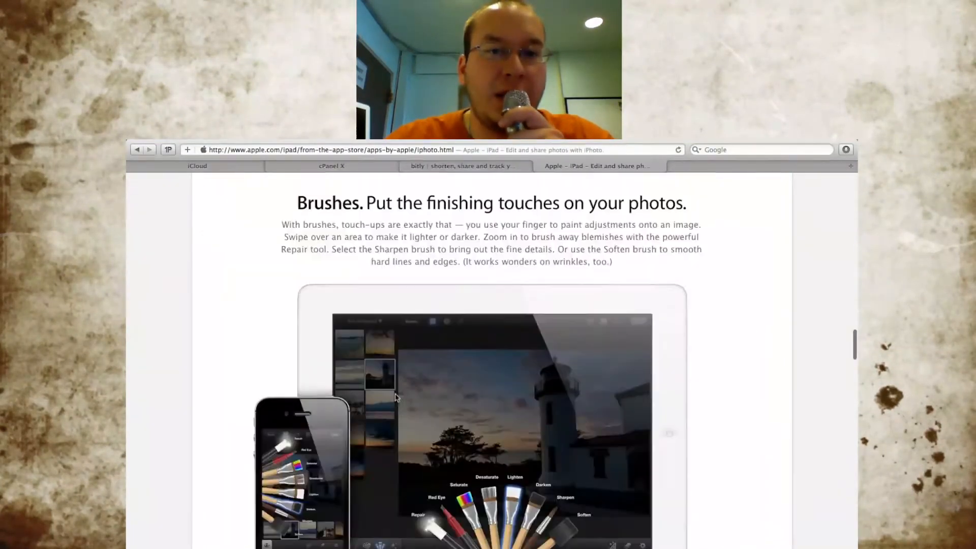
scroll(down, 3)
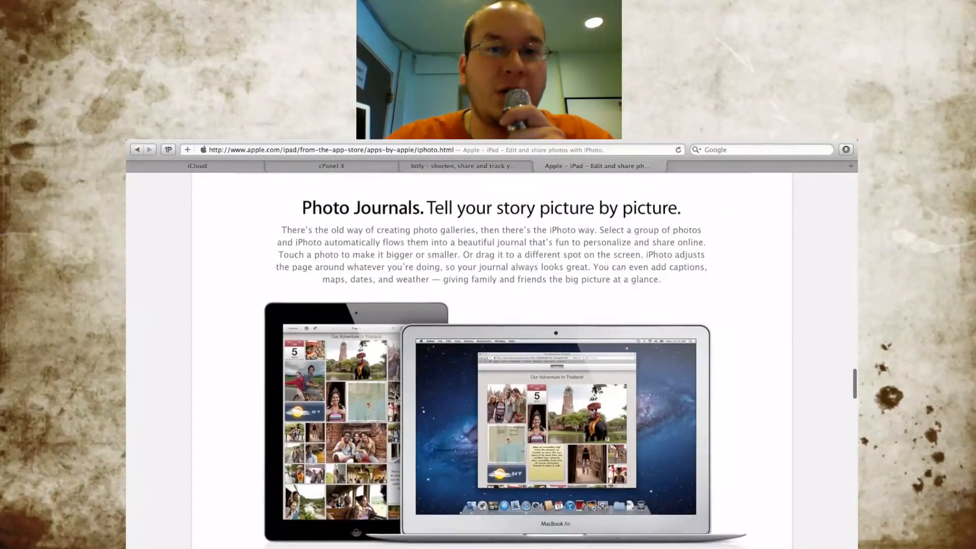
scroll(down, 3)
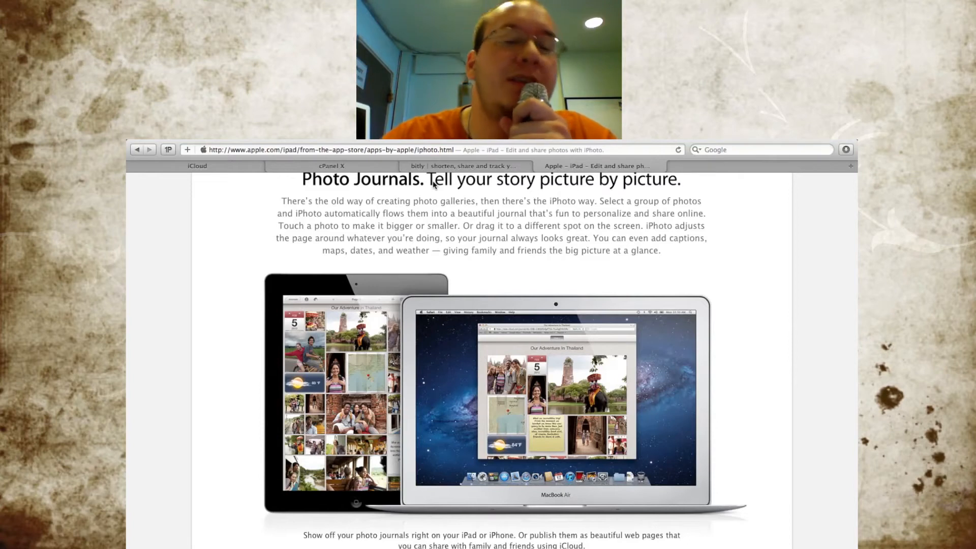
mouse_move(208, 190)
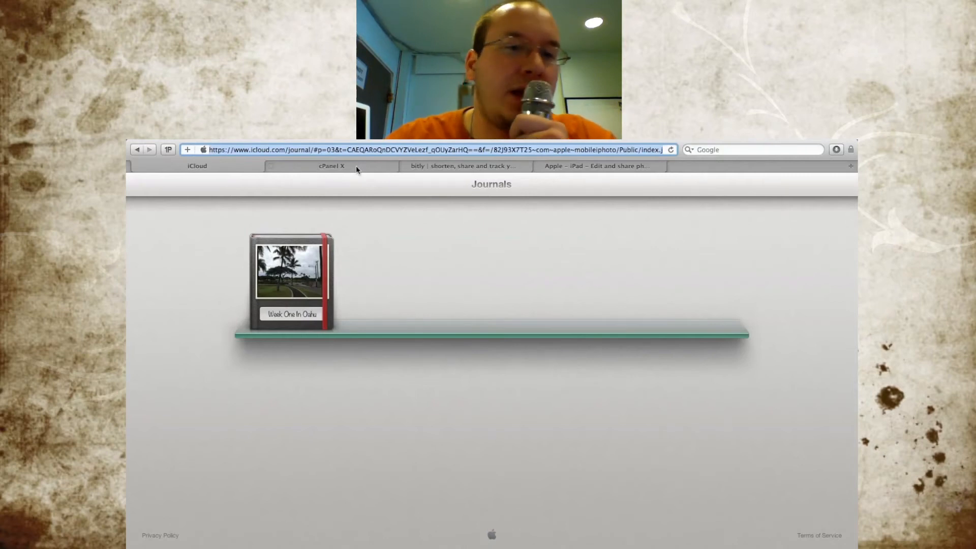
Step: Glance at cPanel's Domains tools, then move to the Bitly shortener tab
click(332, 166)
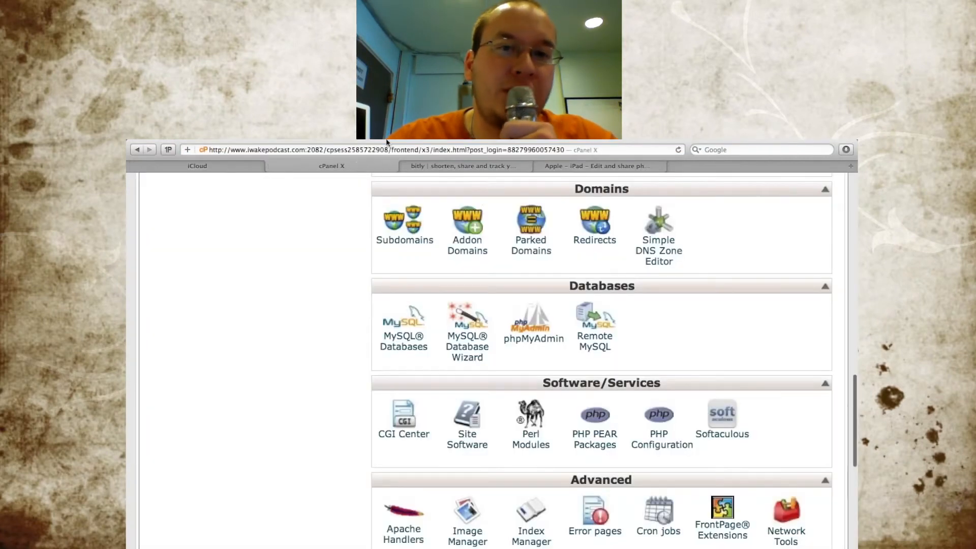
click(464, 166)
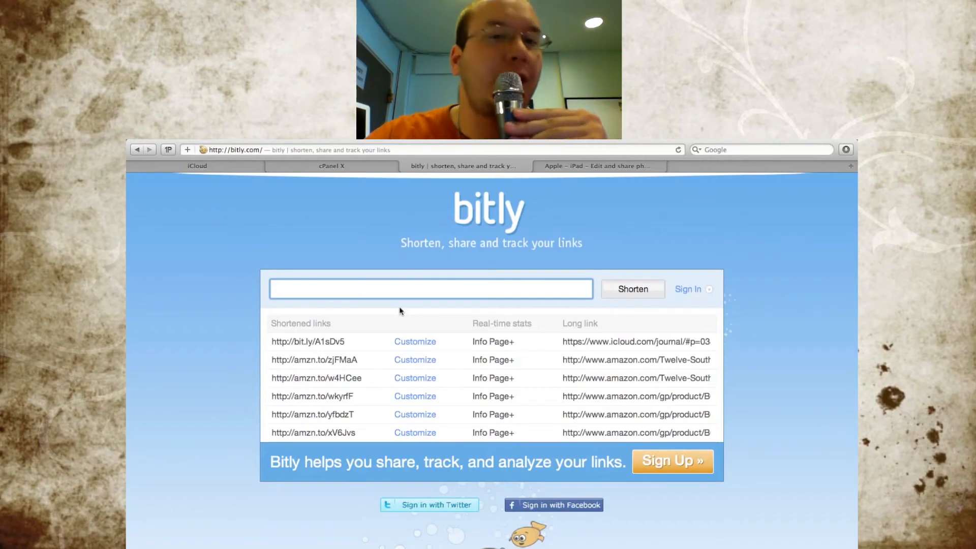
Step: Paste the iCloud journal's long index.json address into Bitly's shorten field and select it
click(431, 287)
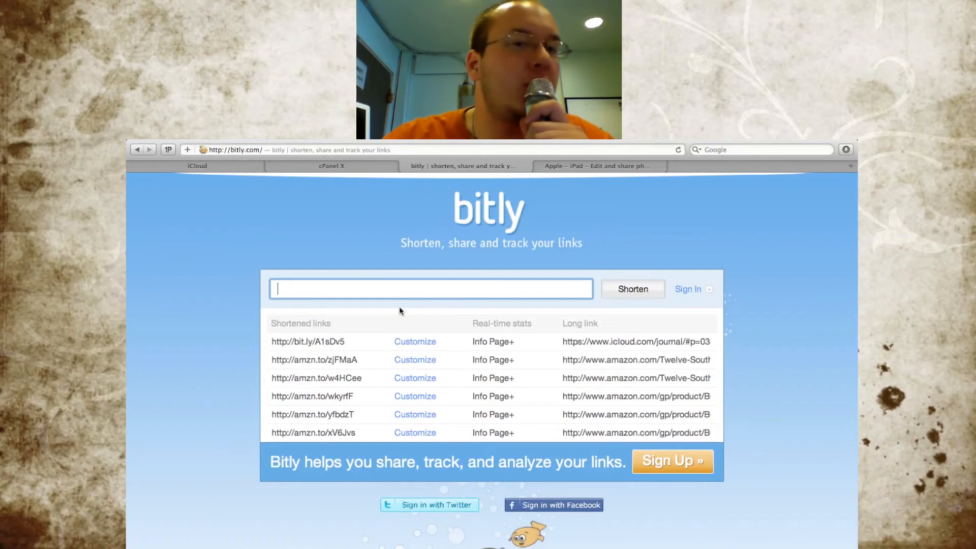
text(=/82J93X7T25~com~apple~mobileiphoto/Public/index.json&tab=list)
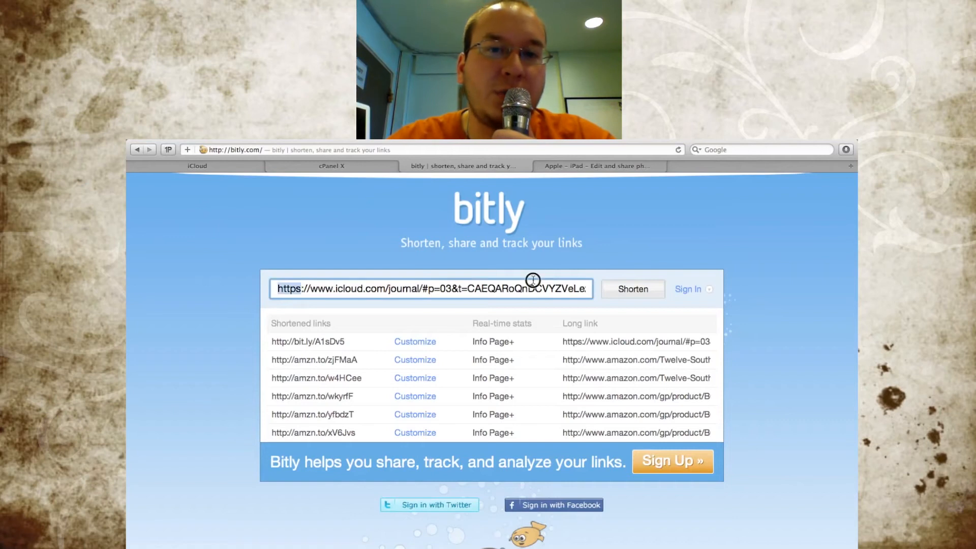
triple_click(432, 288)
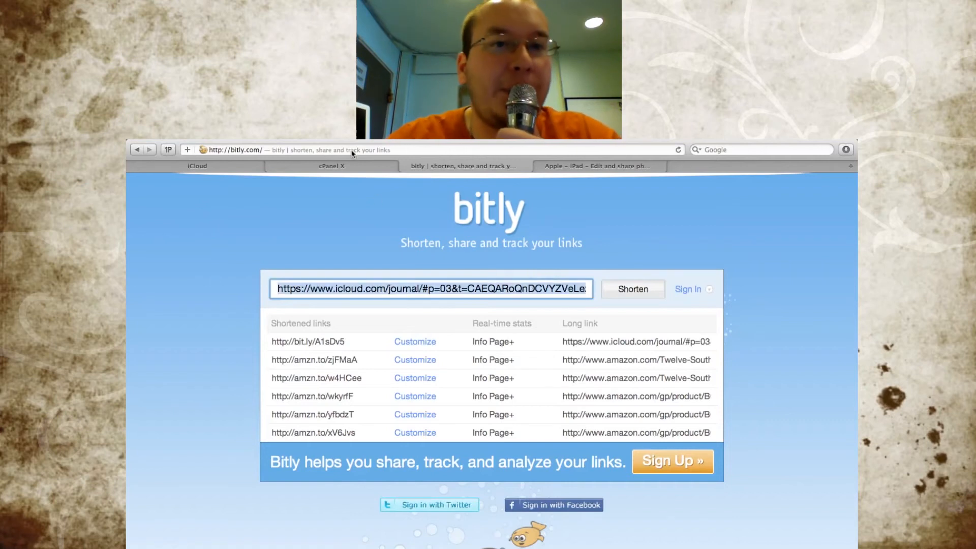
Step: In cPanel Redirects, add timchaten.net/test pointing to the long iCloud journal address
click(332, 165)
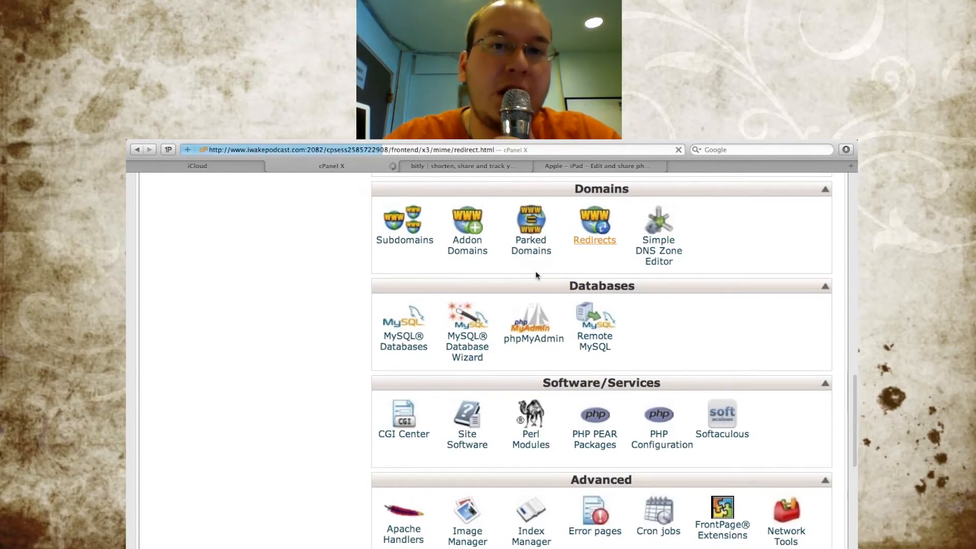
click(594, 224)
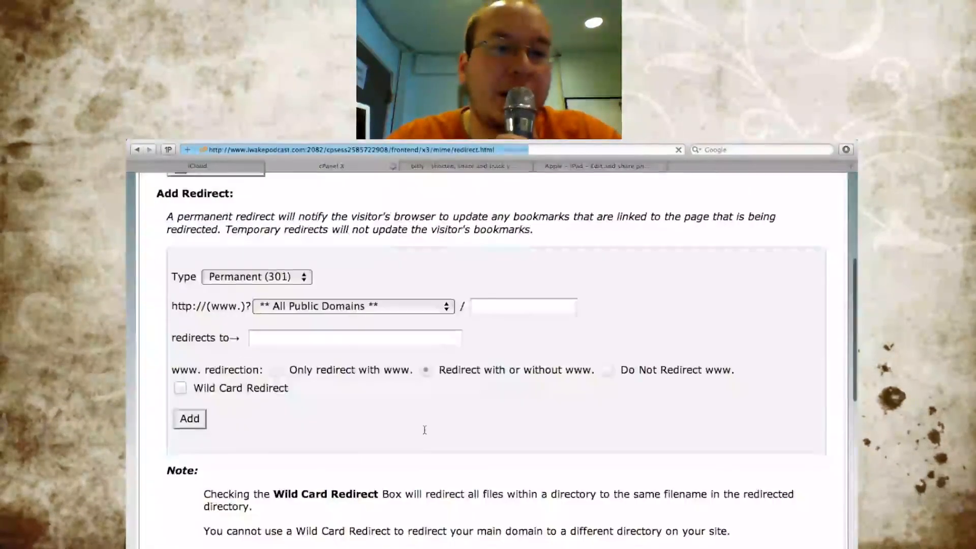
click(352, 307)
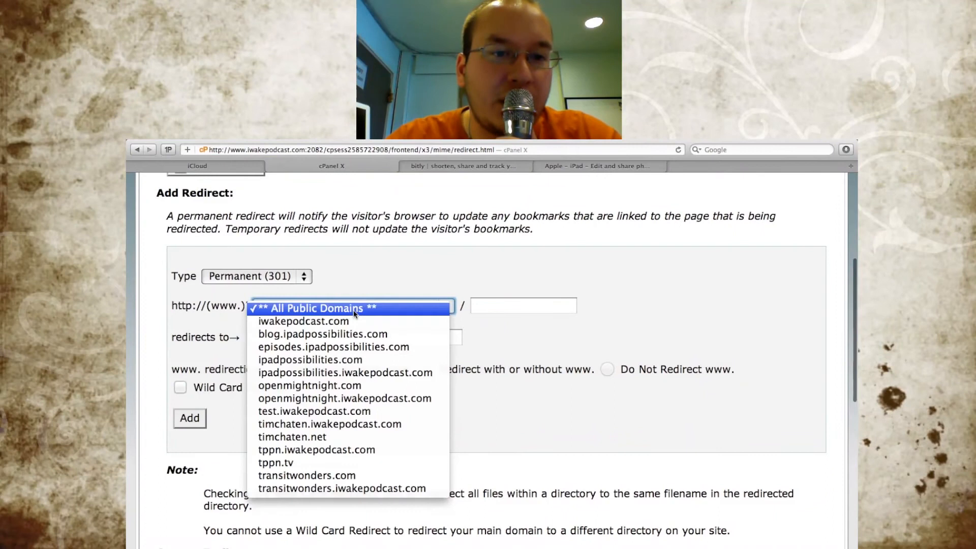
mouse_move(351, 437)
text(test)
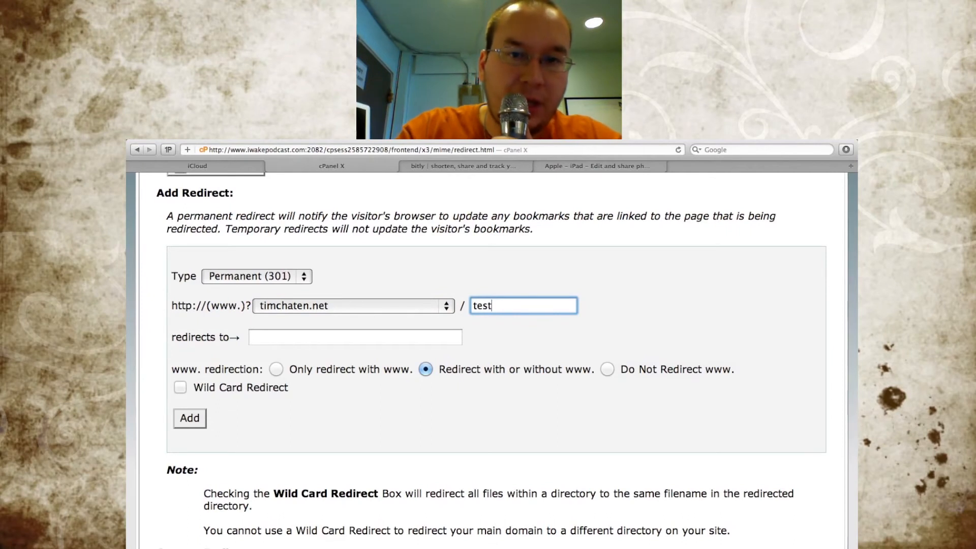
text(~mobileiphoto/Public/index.json&tab=list)
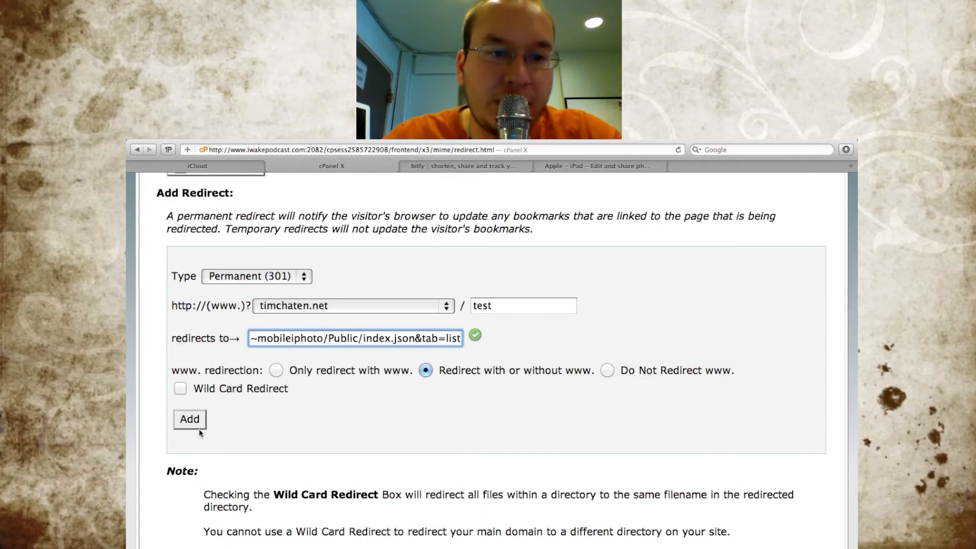
click(190, 419)
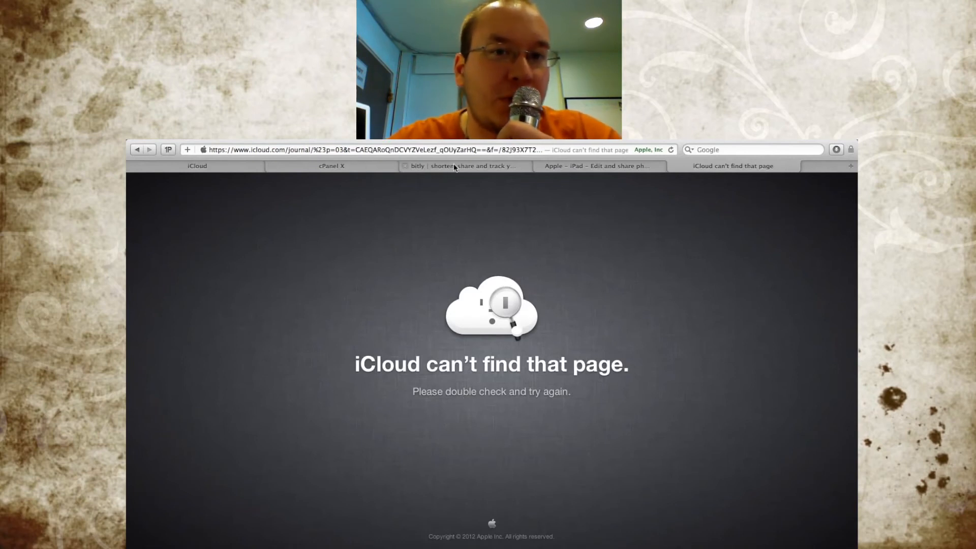
Step: Shorten the iCloud link to bit.ly/A1sDv5 in Bitly, then go back to cPanel's add-redirect form
click(464, 166)
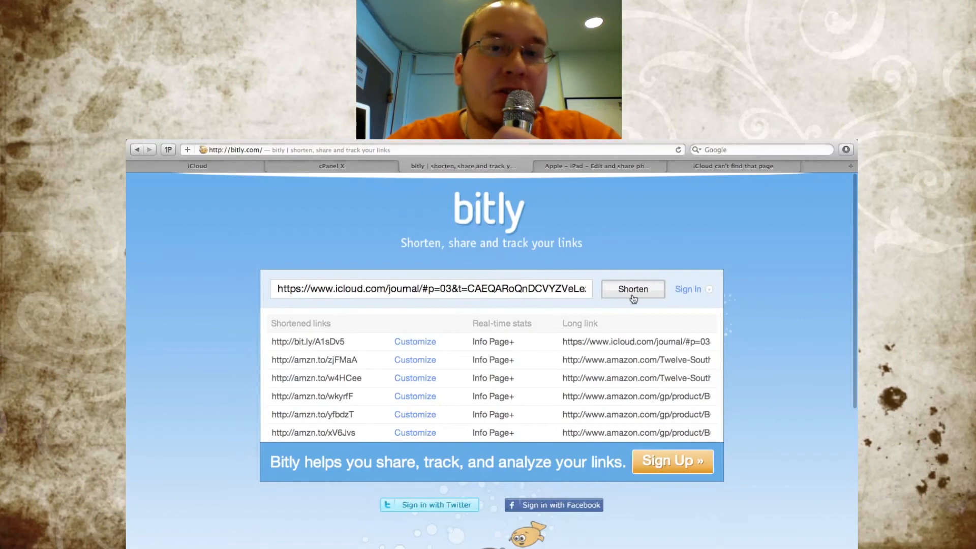
click(633, 288)
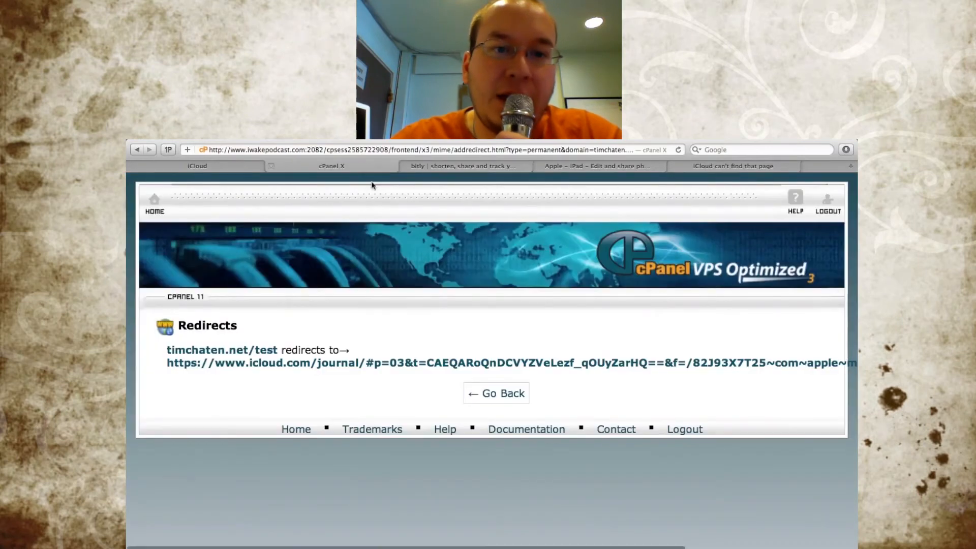
click(496, 393)
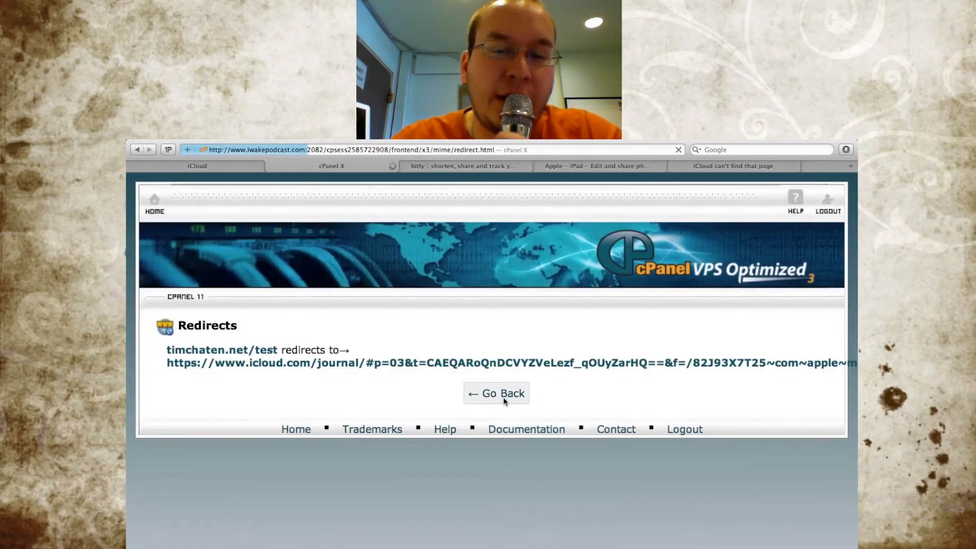
click(496, 392)
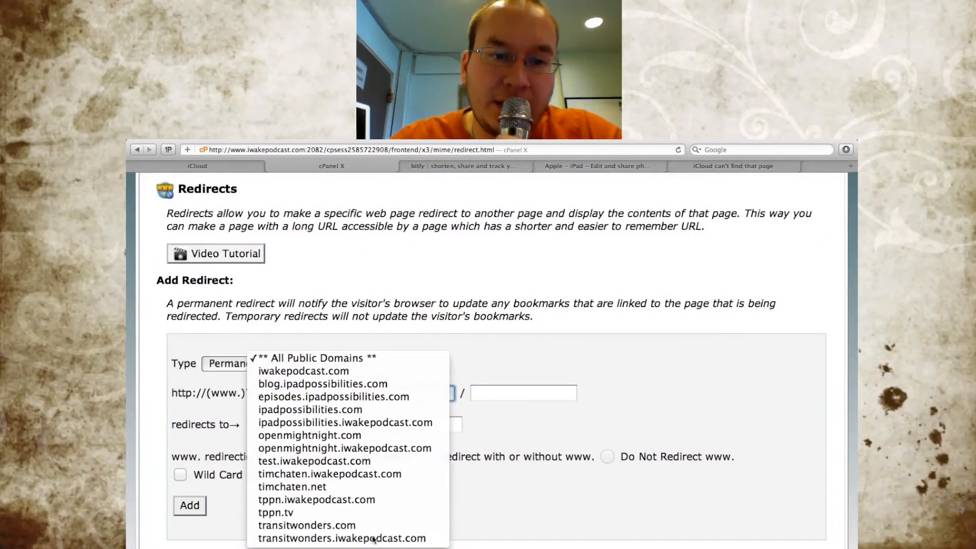
click(292, 486)
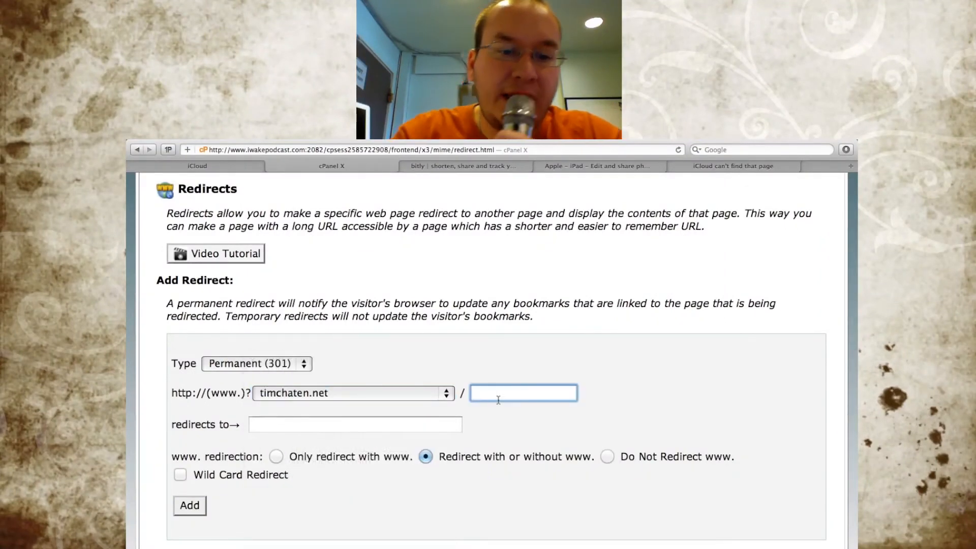
text(test2)
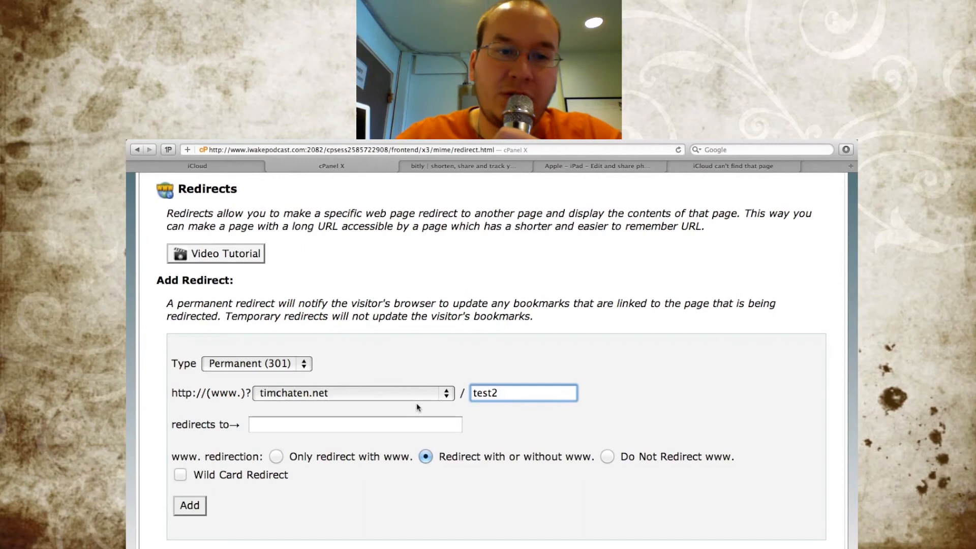
text(http://bit.ly/A1sDv5)
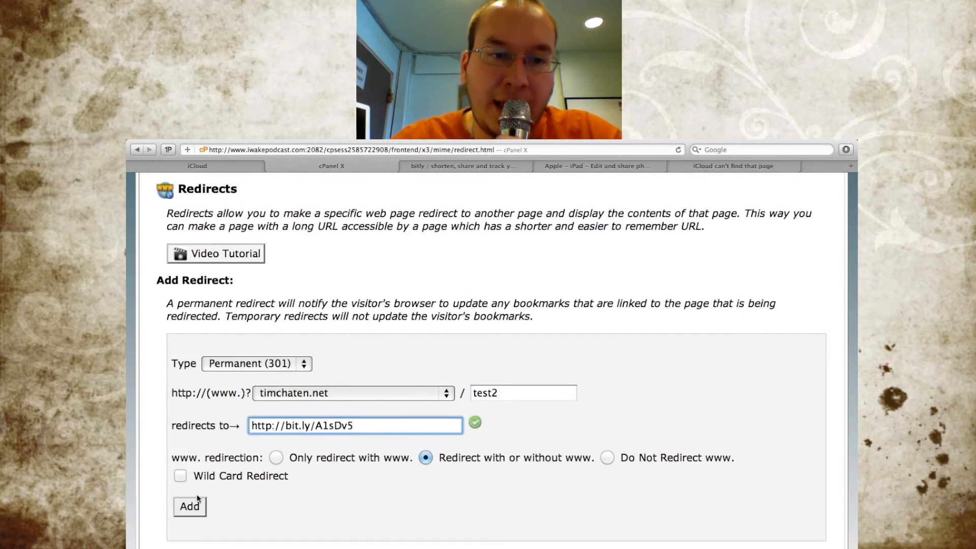
click(190, 507)
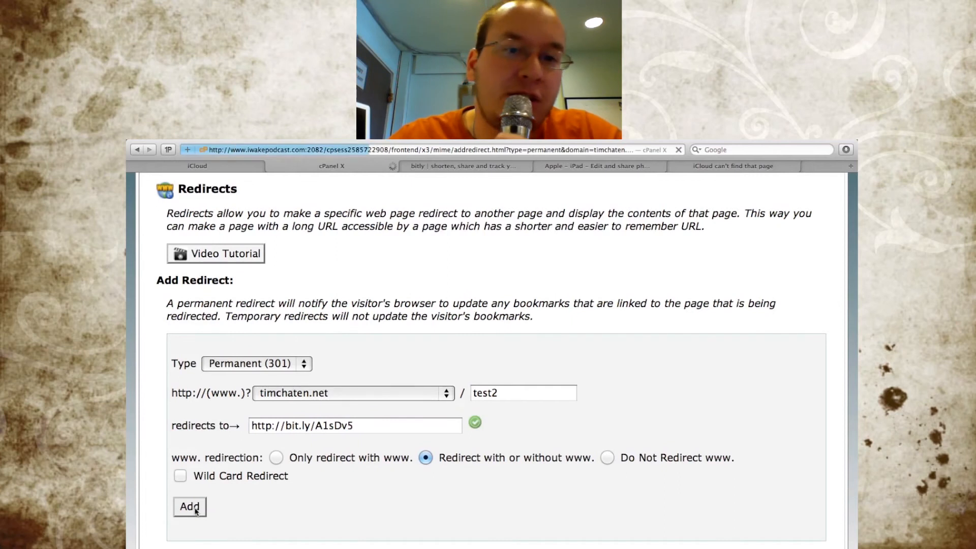
click(189, 506)
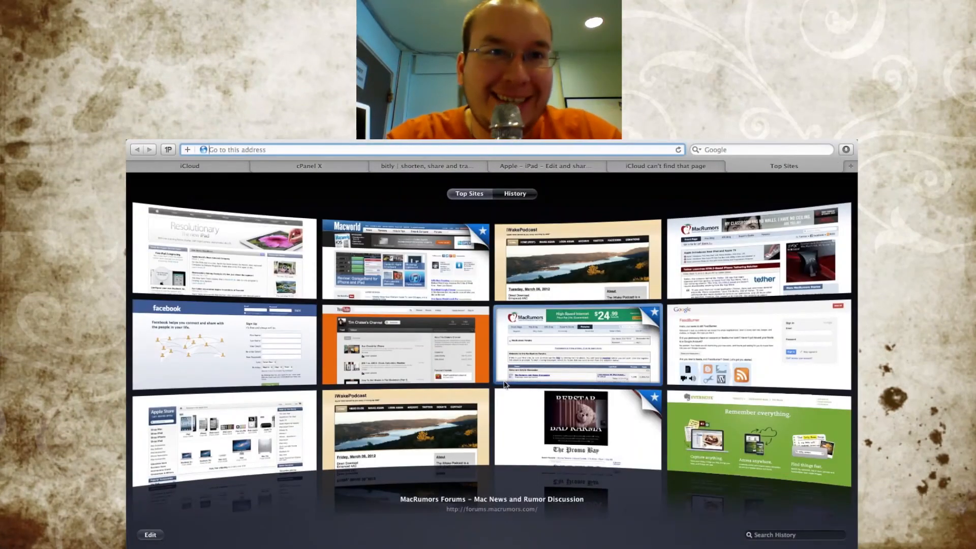
Step: Load timchaten.net/test2 and open the Week One In Oahu journal from the iCloud shelf
text(t)
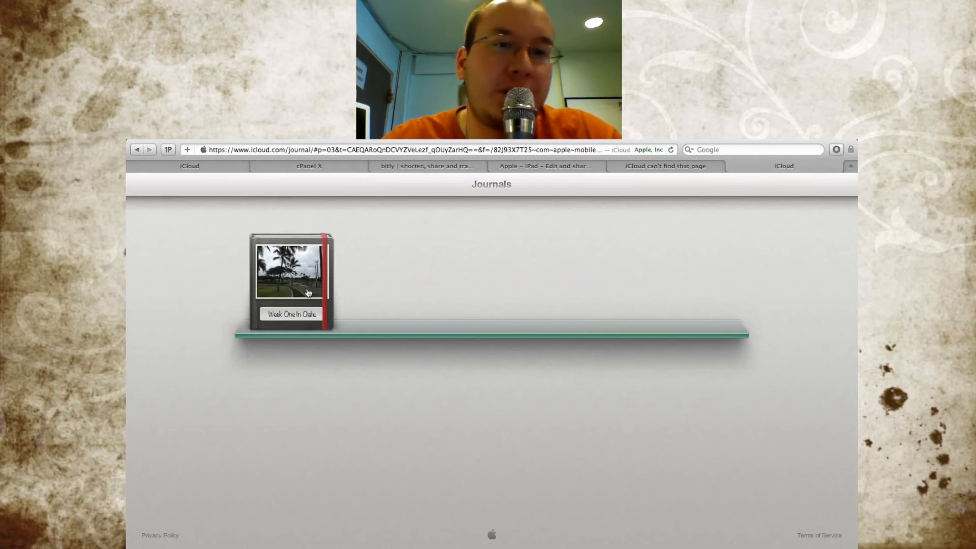
click(291, 270)
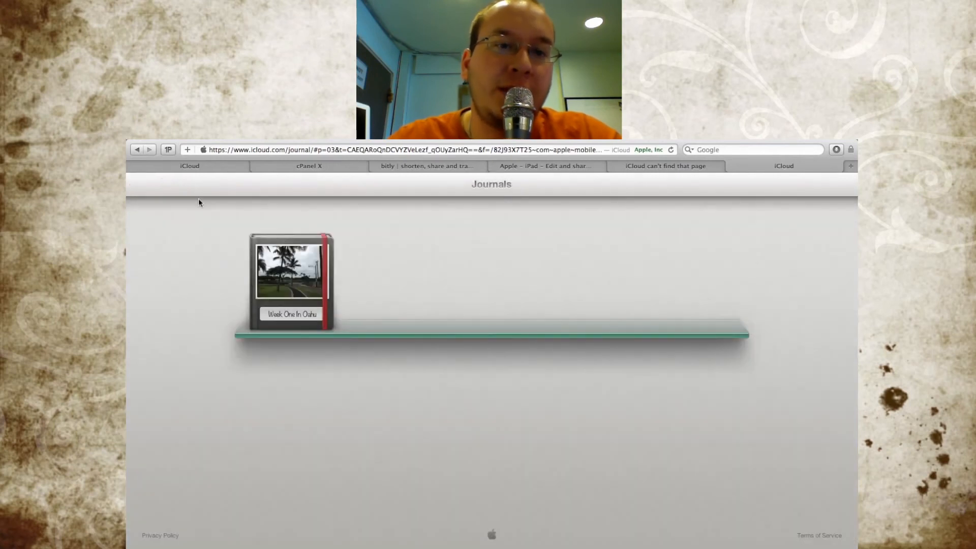
click(291, 281)
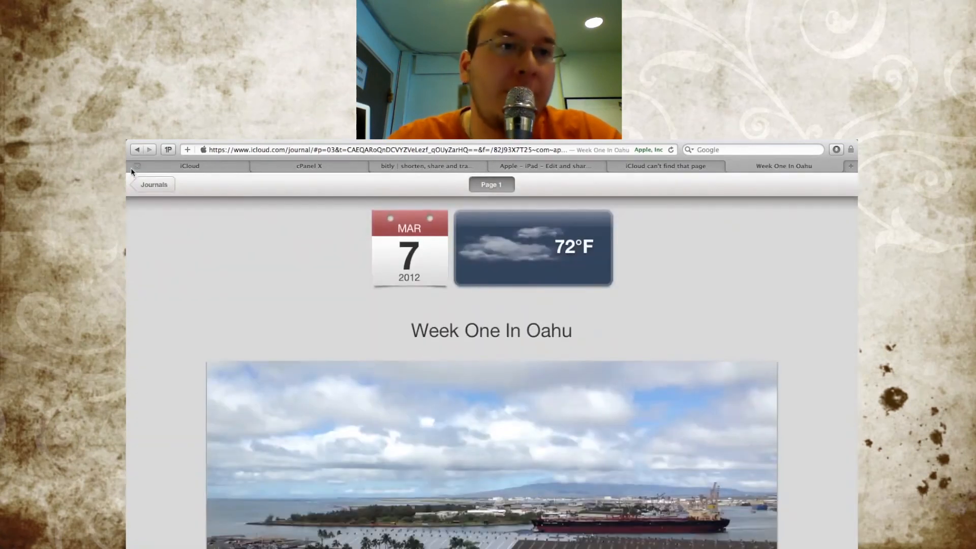